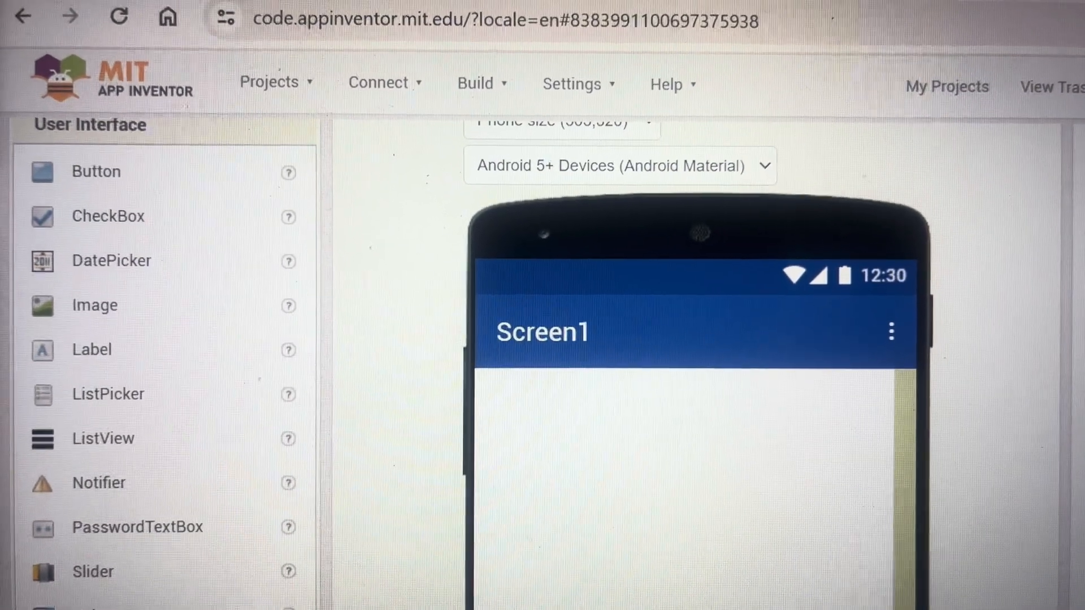
Add a TableArrangement to Screen1 and set its Rows to 3, keeping 2 columns.
scroll("down", 3)
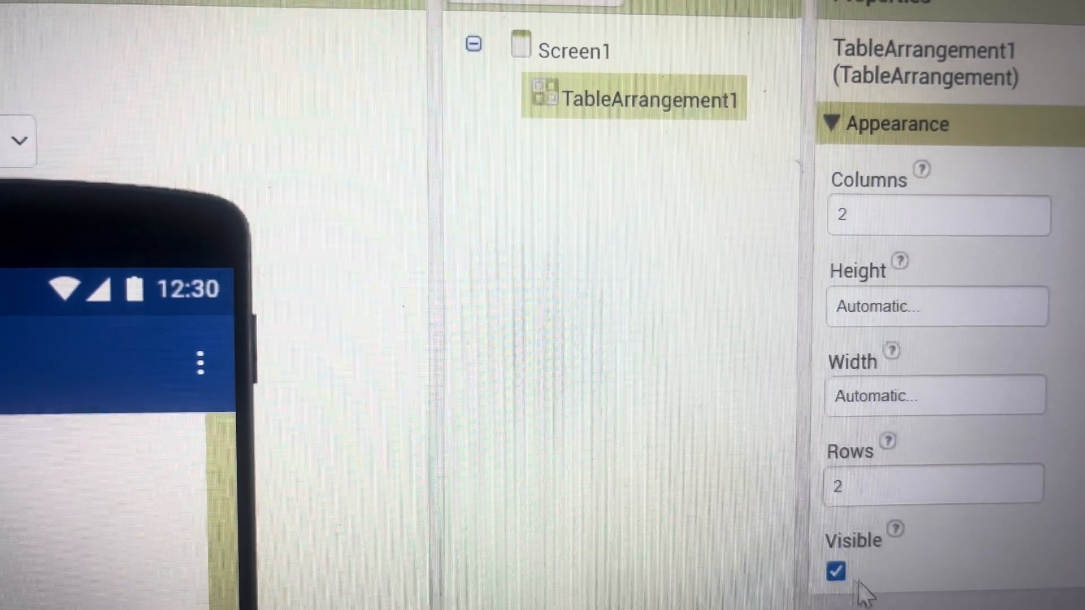
left_click(937, 216)
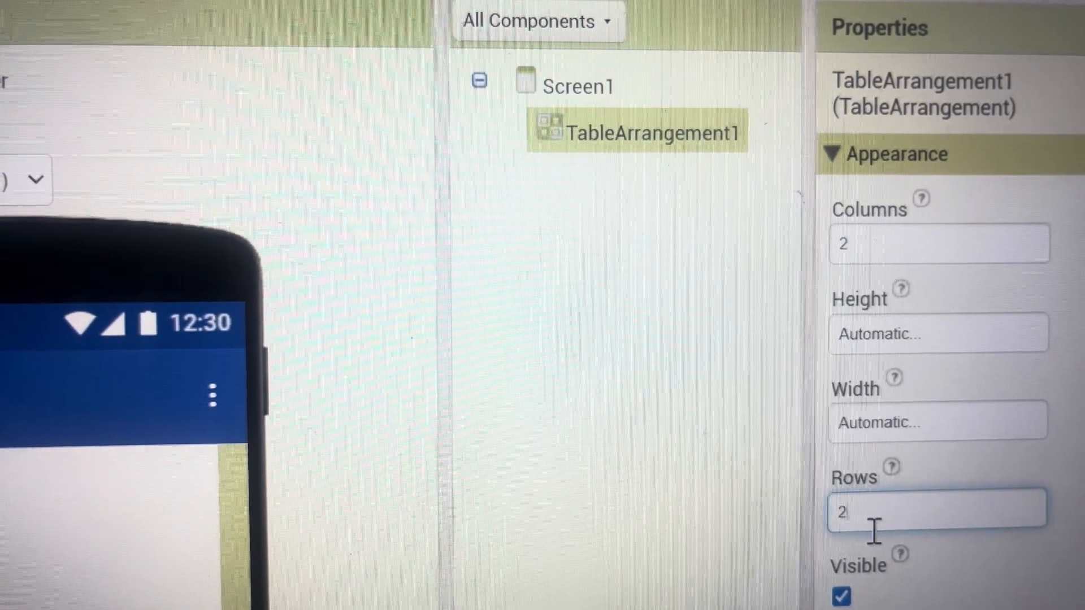
type("3")
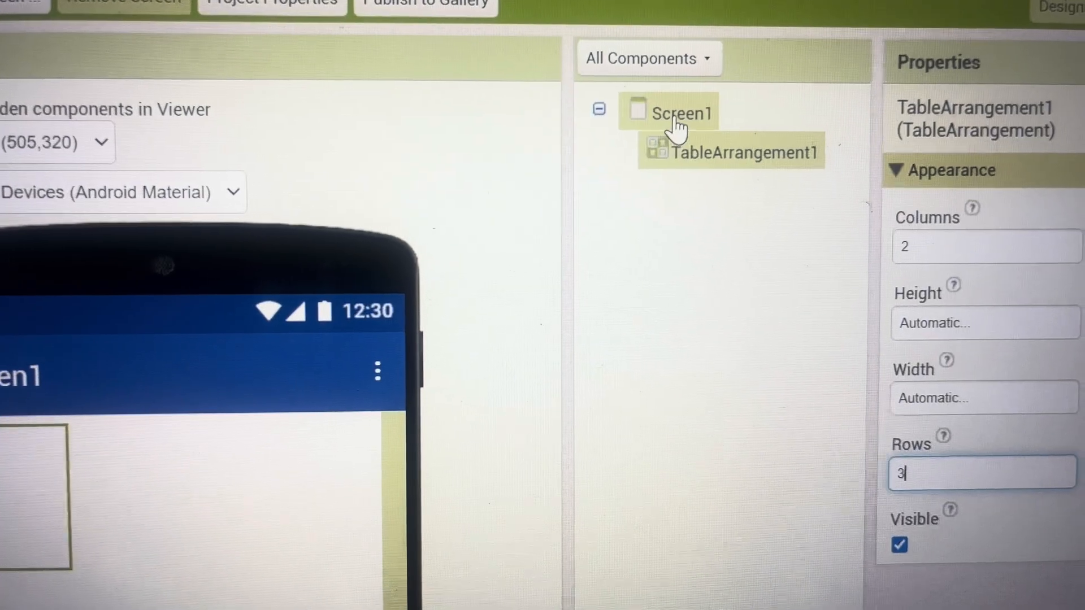
Set Screen1's AlignHorizontal to Center so the table sits mid-screen.
left_click(682, 111)
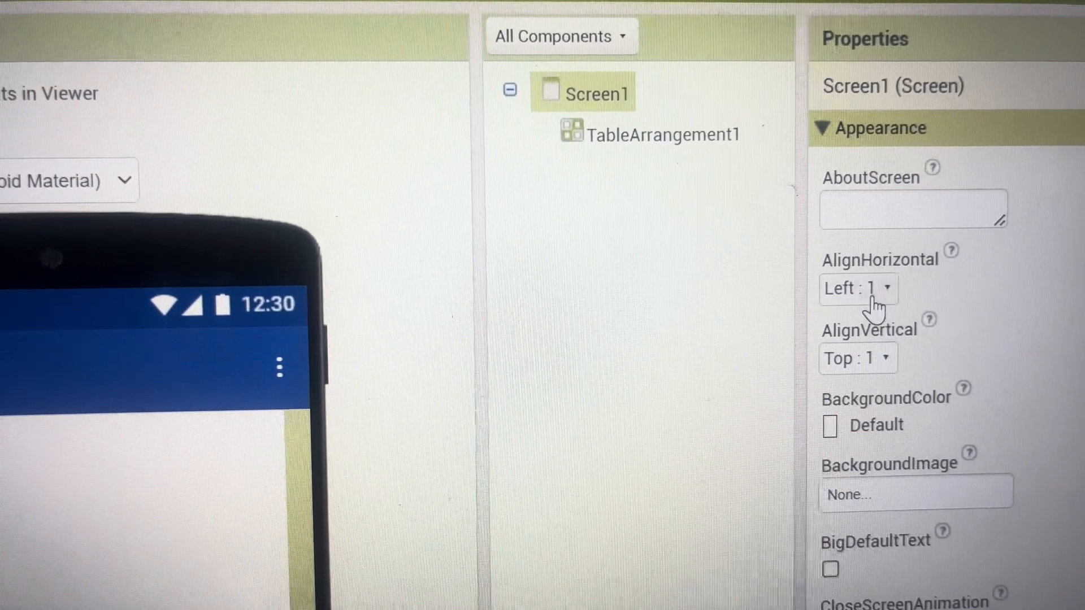
left_click(857, 289)
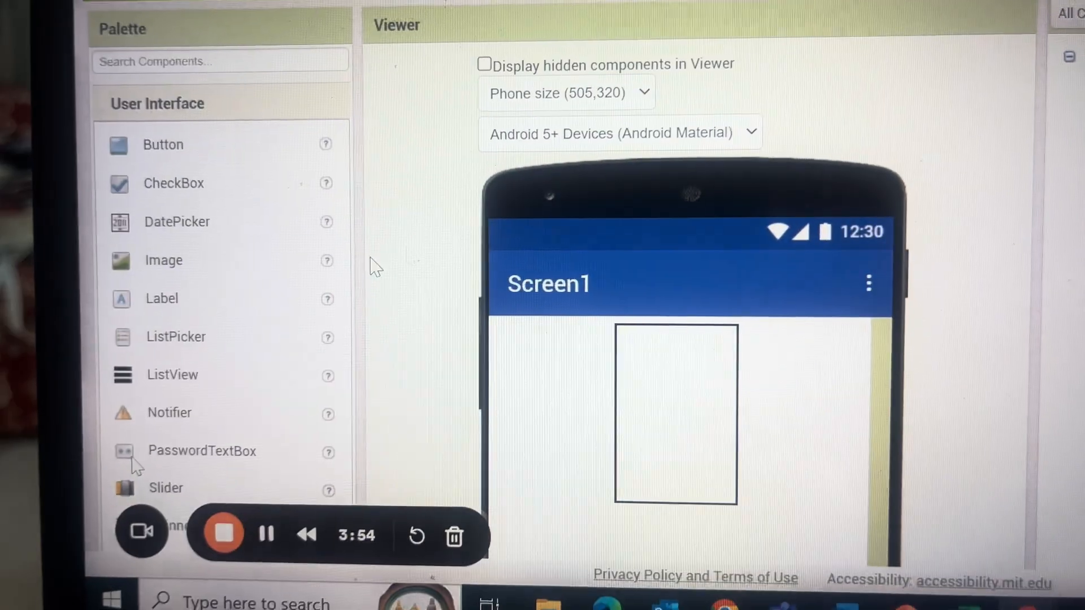
Place Buttons into the table's 2x3 cells, then select the first button.
left_click_drag(163, 144, 592, 380)
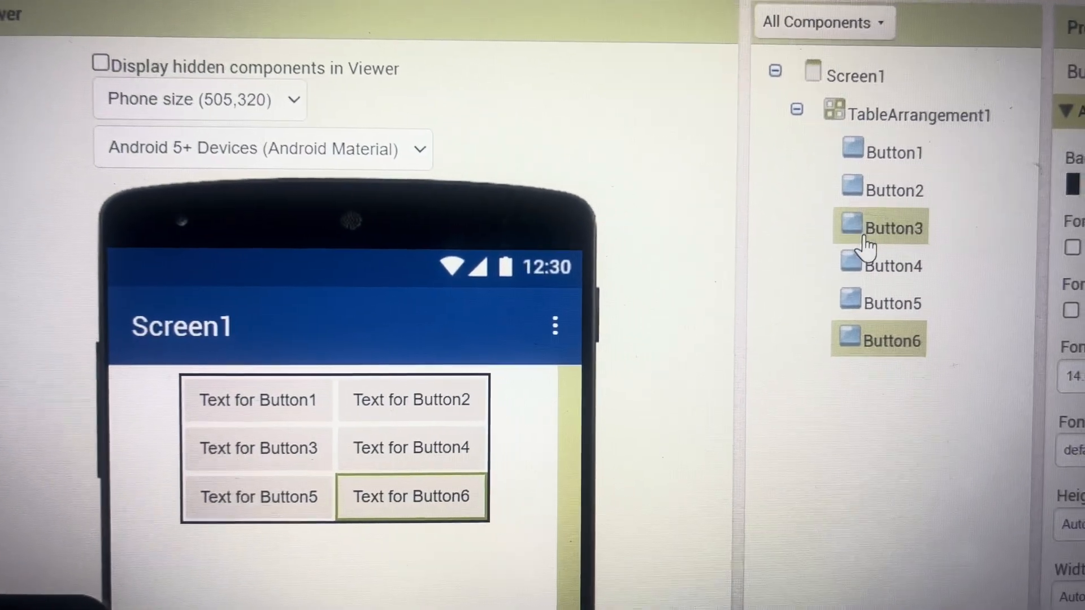
left_click(857, 148)
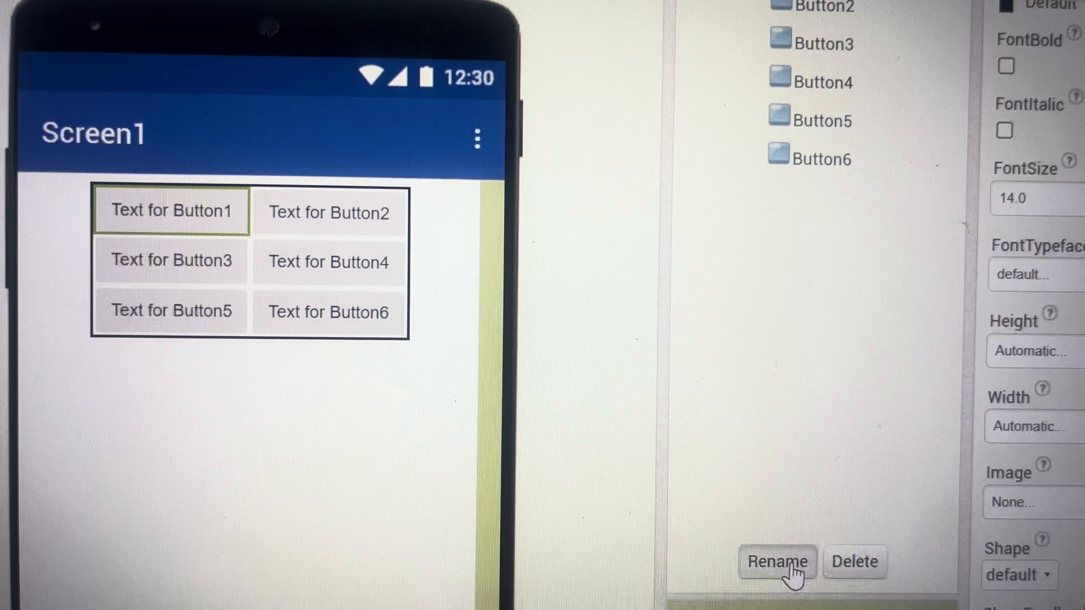
Rename the first button to DIGESTIVE_SYSTEM.
left_click(779, 561)
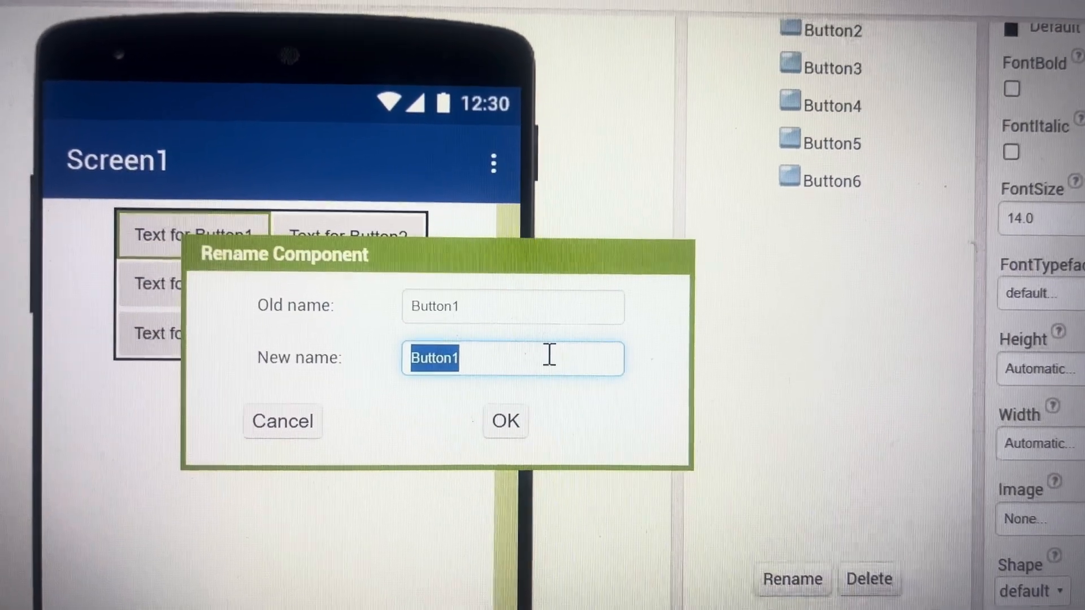
type("Dl")
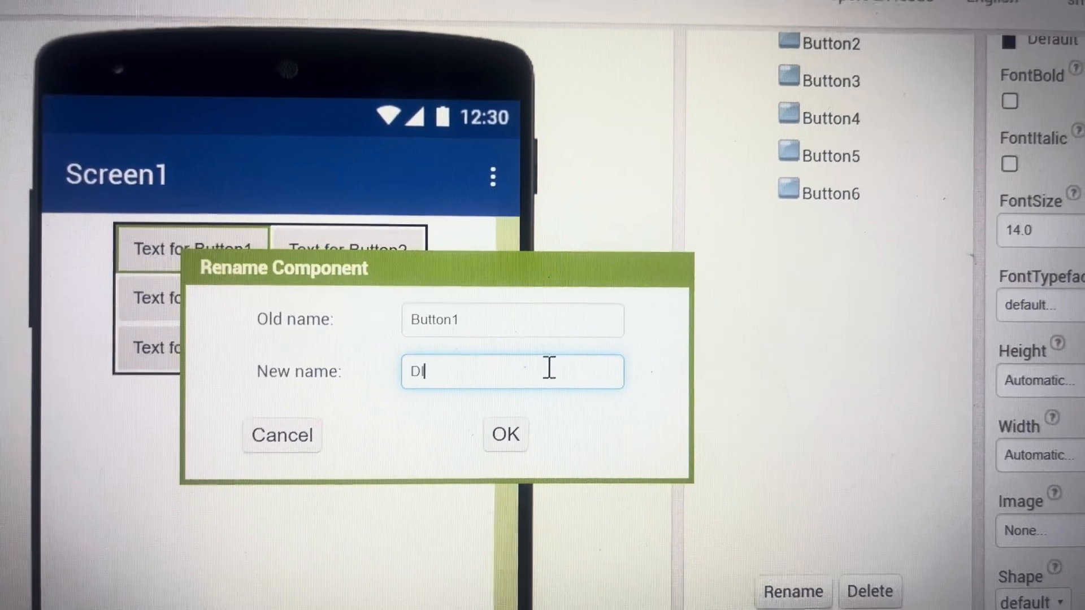
type("IGESTIVE S")
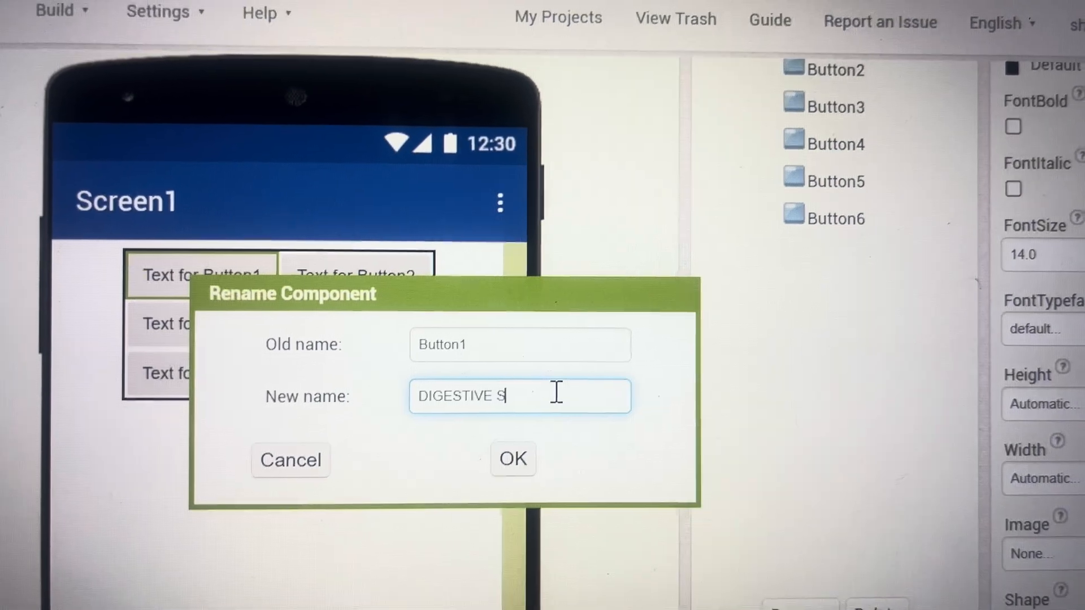
type("YSTEM")
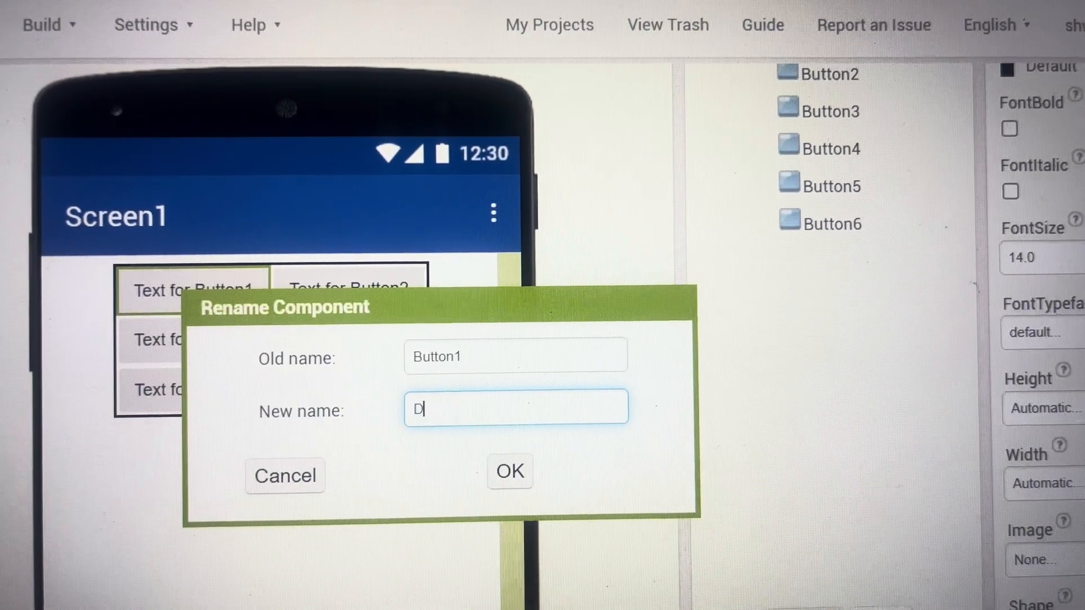
Set the button's text to DIGESTIVE SYSTEM and its background to green.
type("IGESTIV")
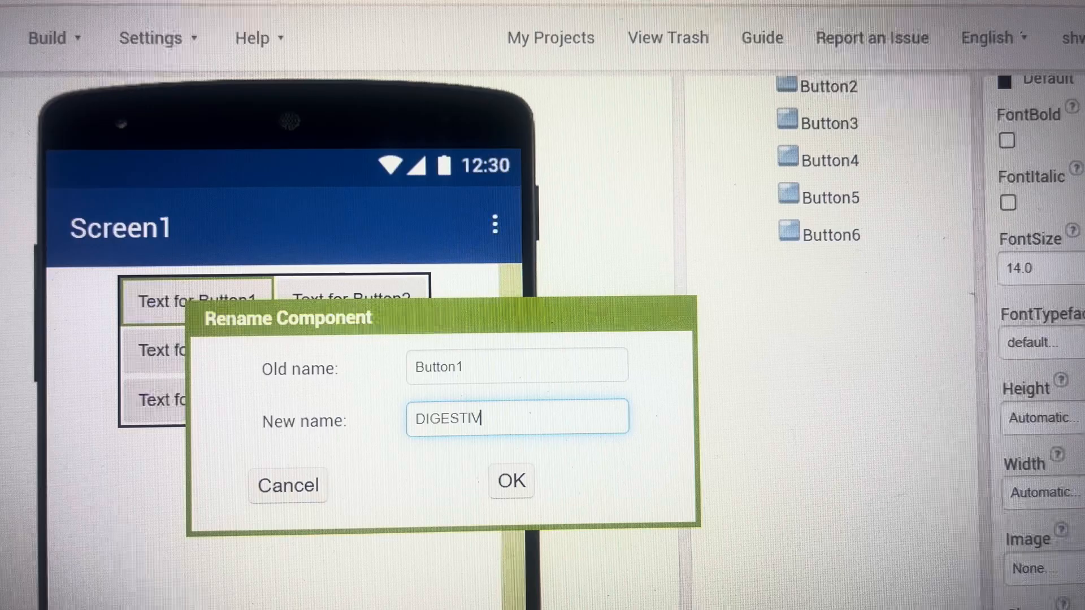
type("E SYSTE")
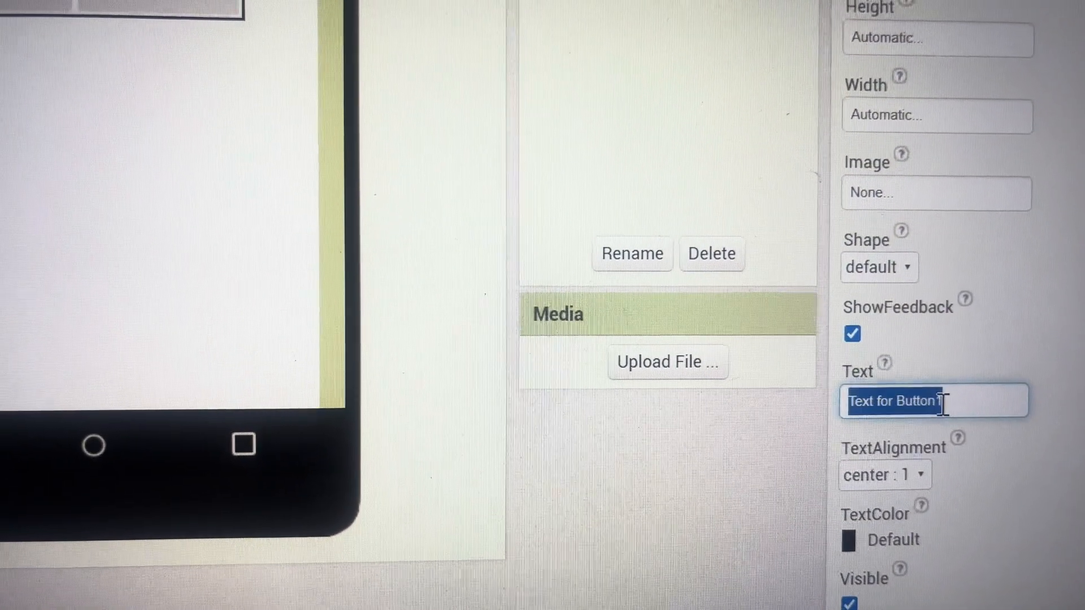
type("DIGESTIVE SYSTEM")
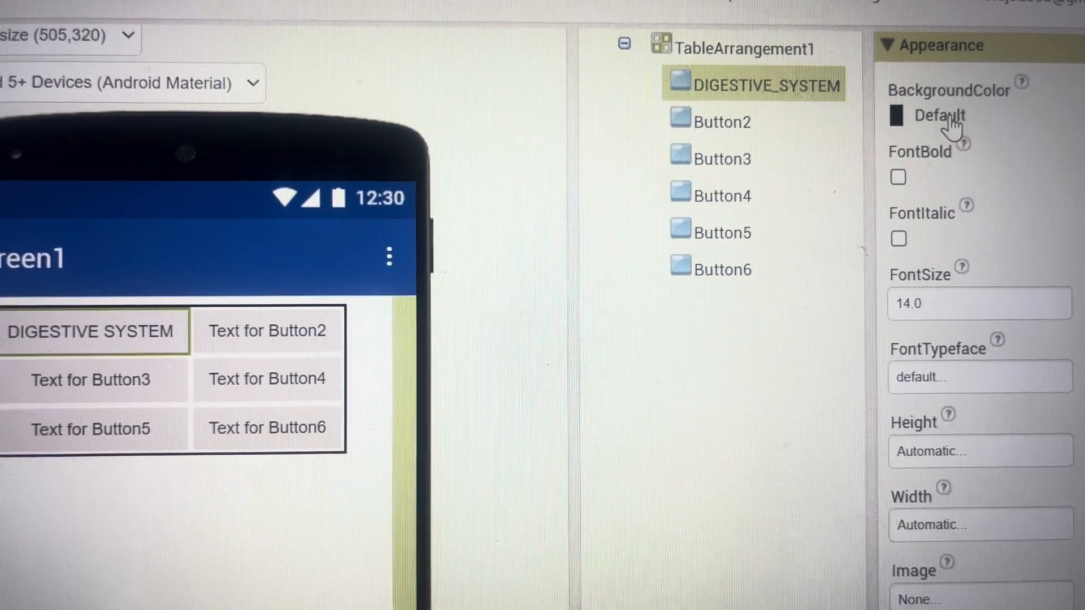
left_click(943, 115)
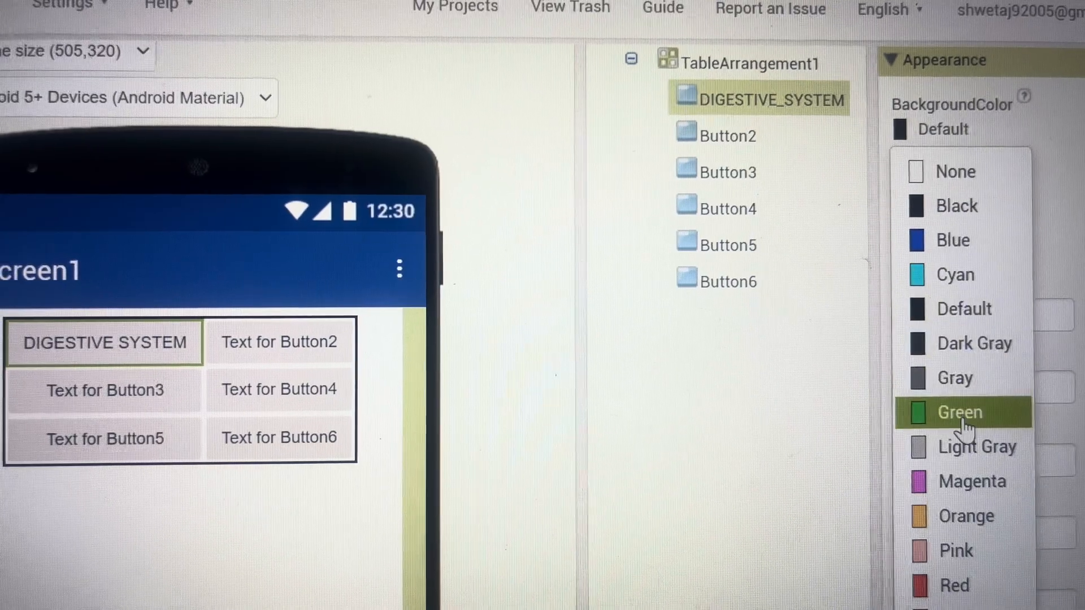
left_click(958, 412)
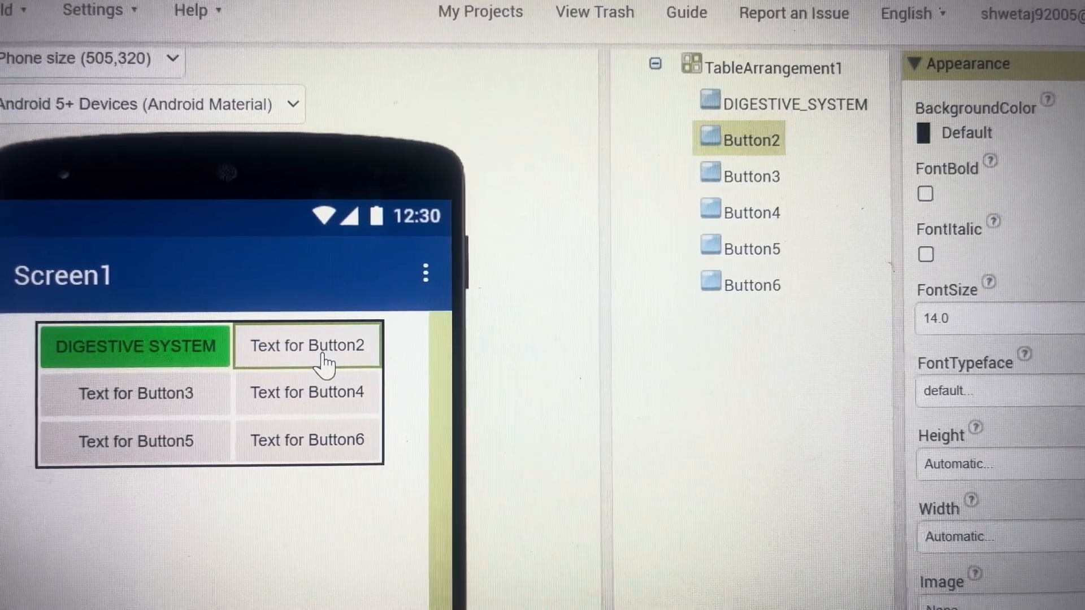
Rename the second button to NERVOUS_SYSTEM.
left_click(795, 104)
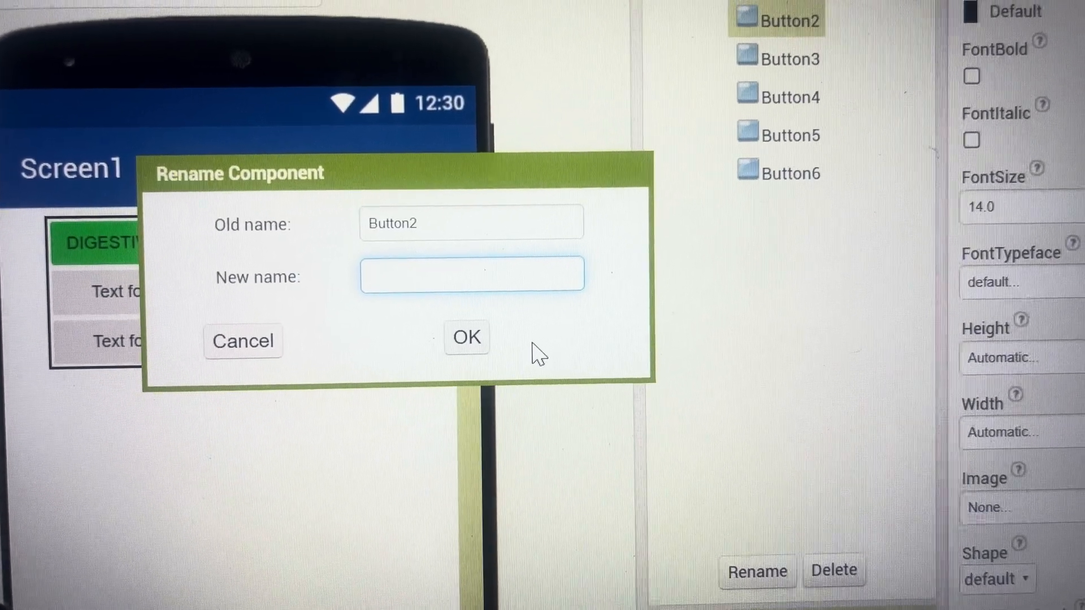
type("NER")
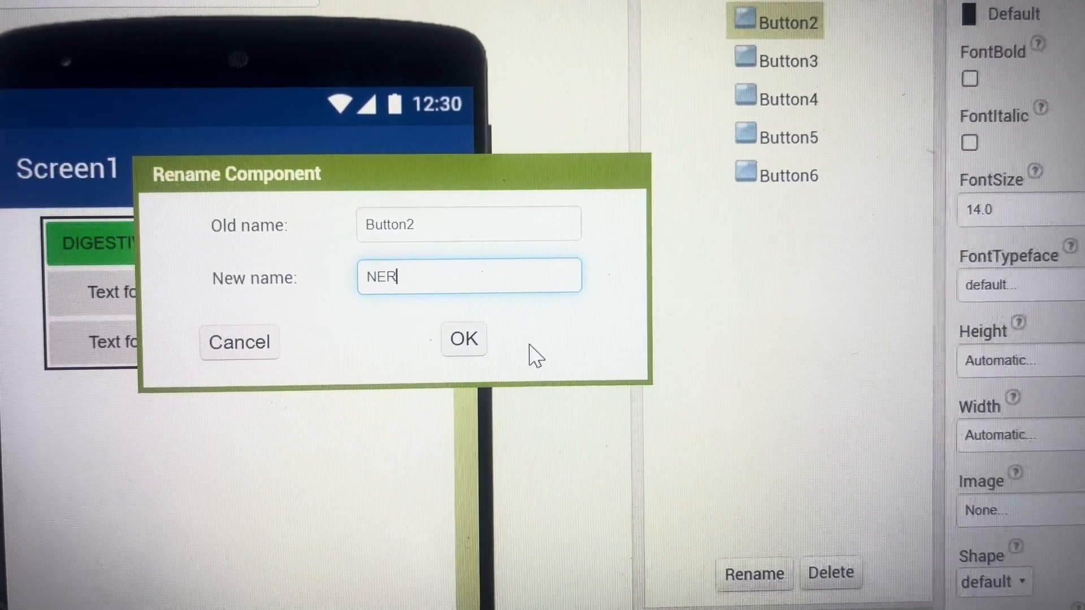
type("VOUS SYSTEM")
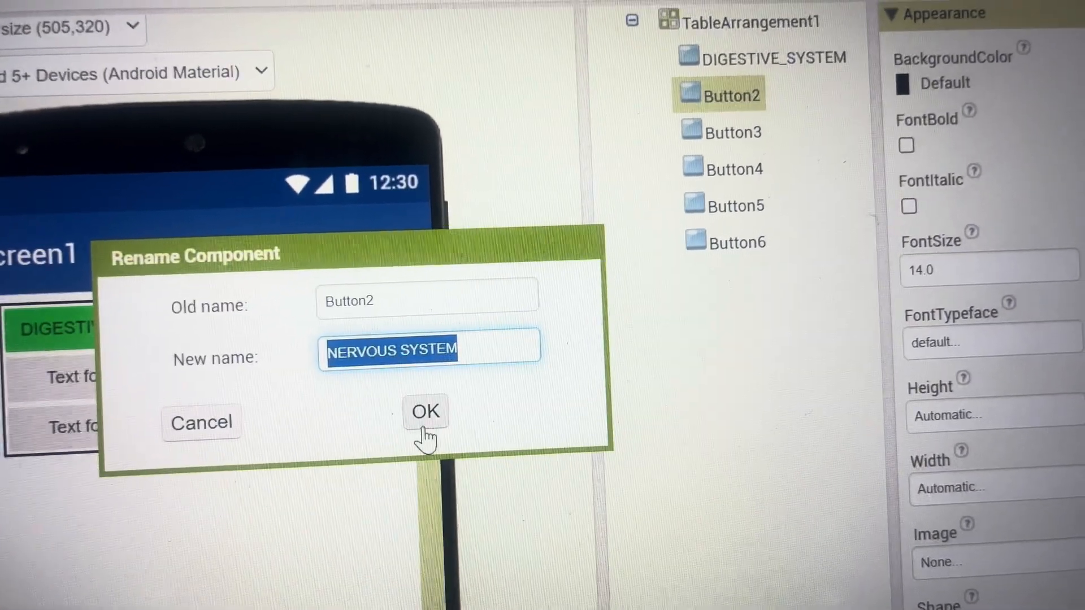
left_click(425, 411)
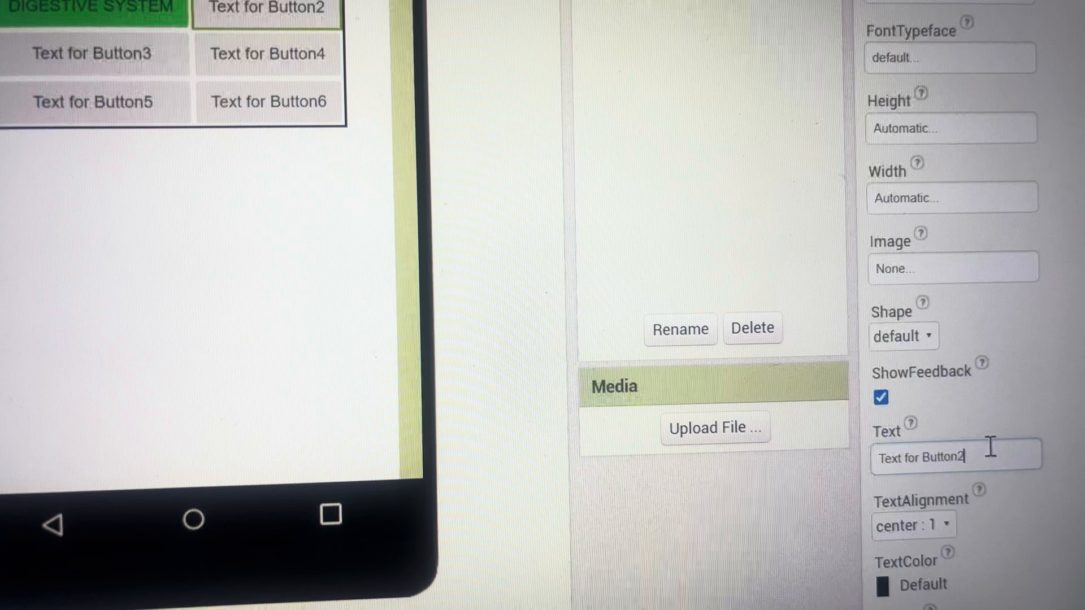
Set the button's text to NERVOUS SYSTEM and its background to orange.
type("NERVOU")
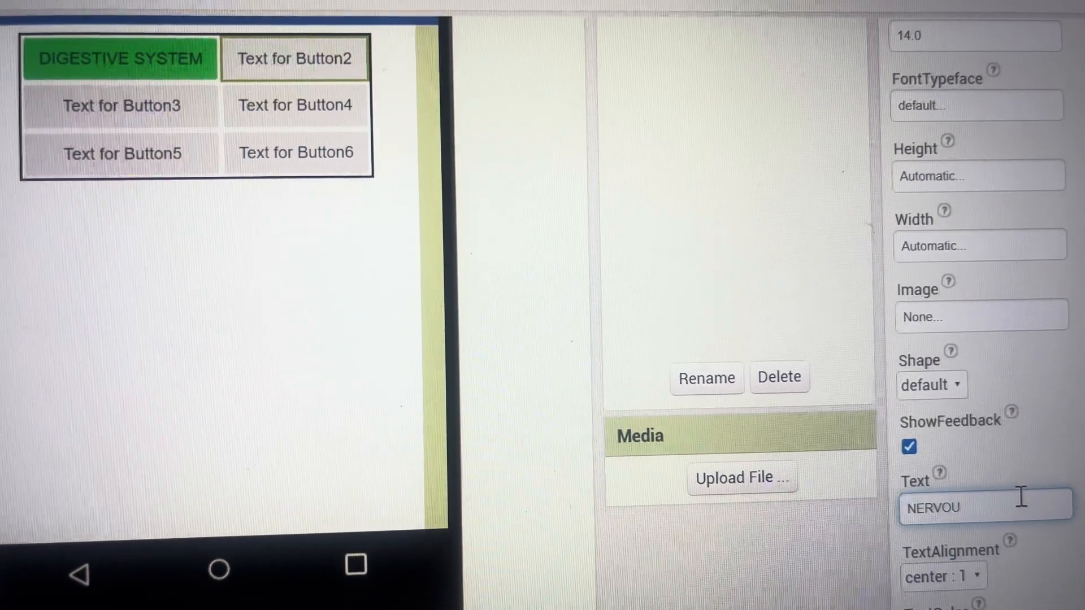
type("S")
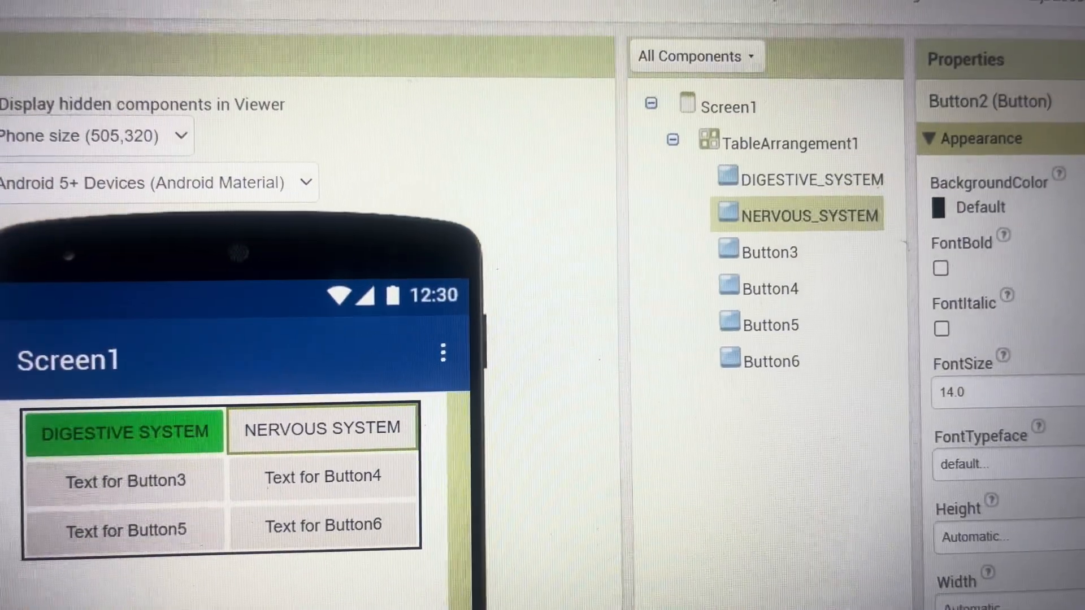
left_click(964, 204)
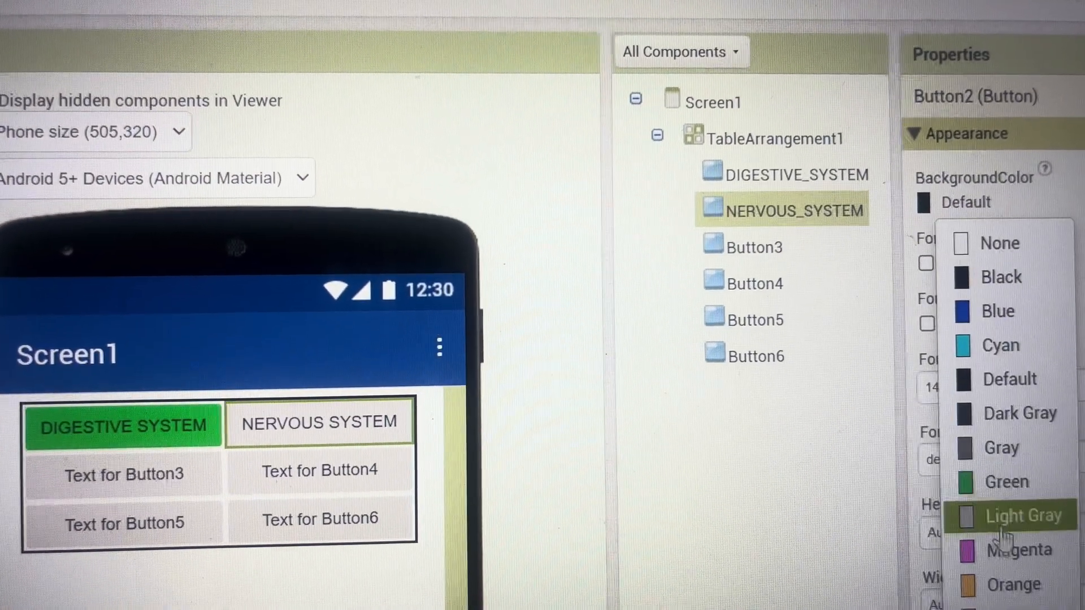
left_click(1011, 584)
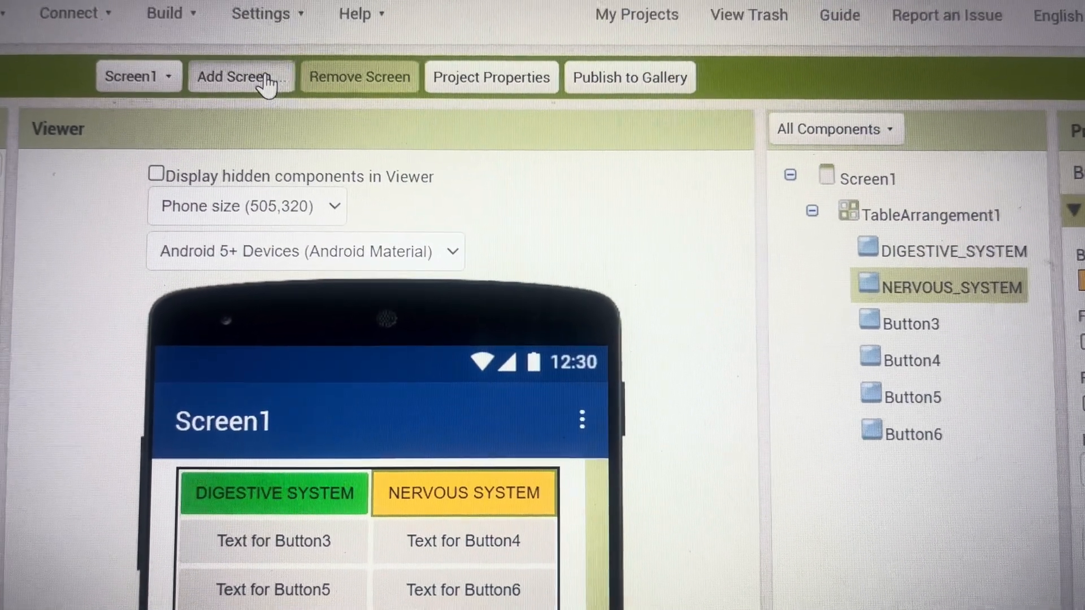
Create a new screen named DIGESTIVE_SYSTEM_SCREEN.
left_click(241, 76)
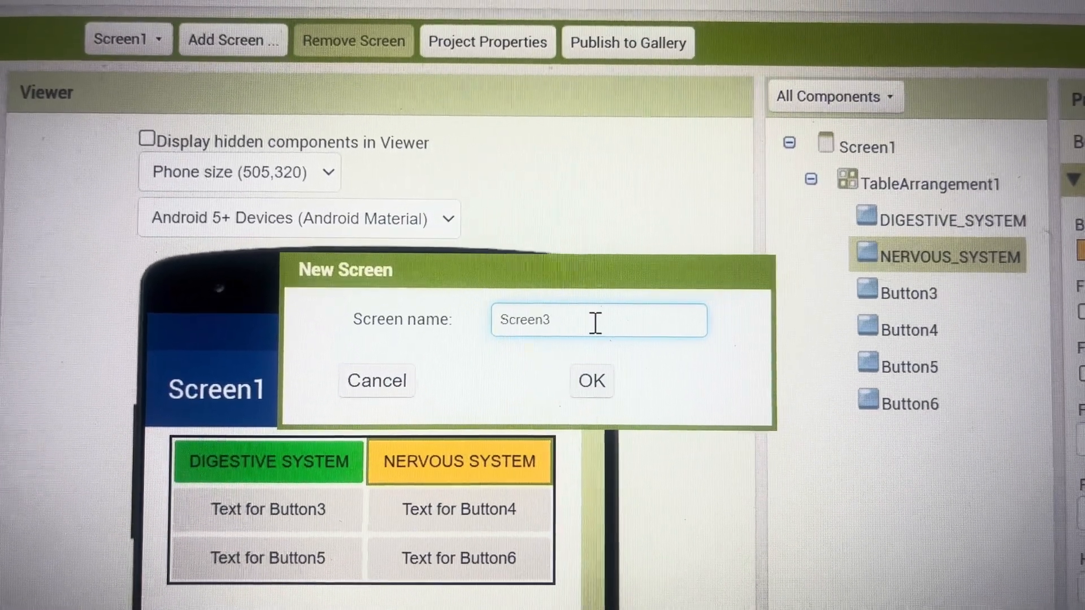
type("DIGESTIVE")
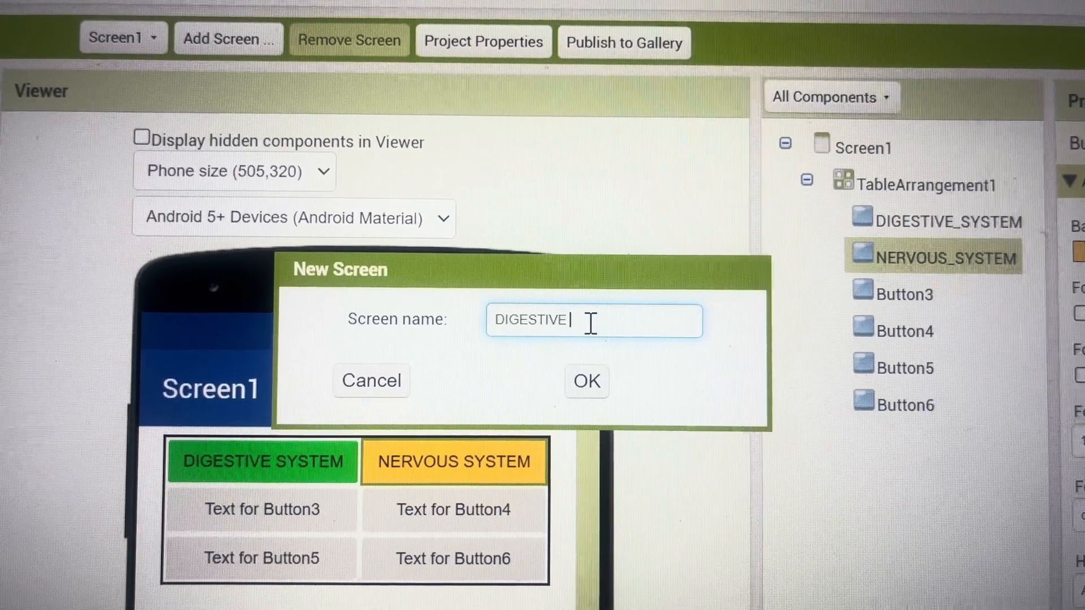
type("SYSTEM SC")
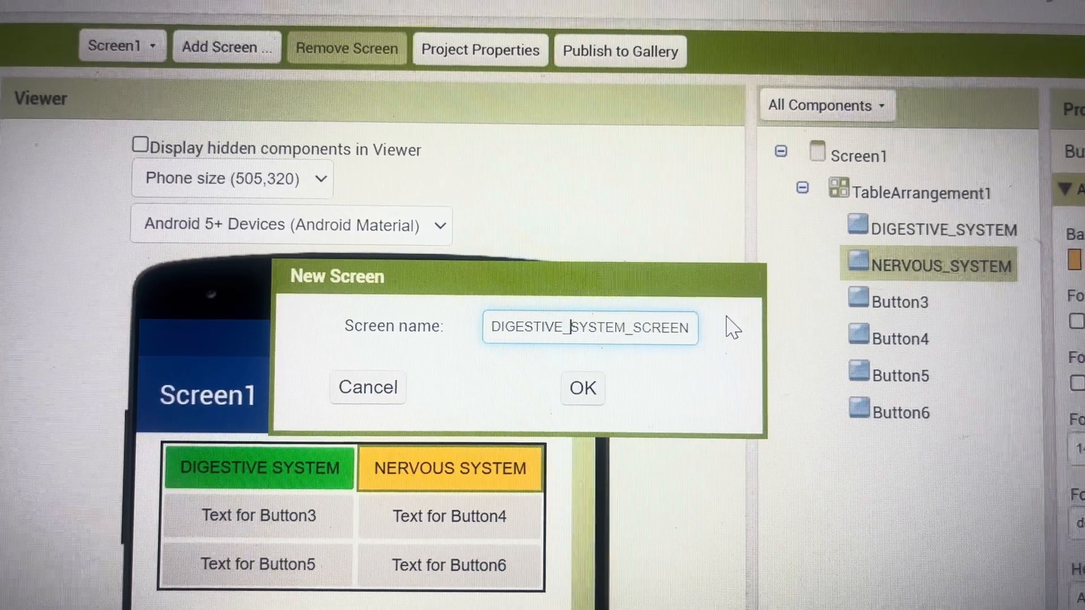
left_click(367, 387)
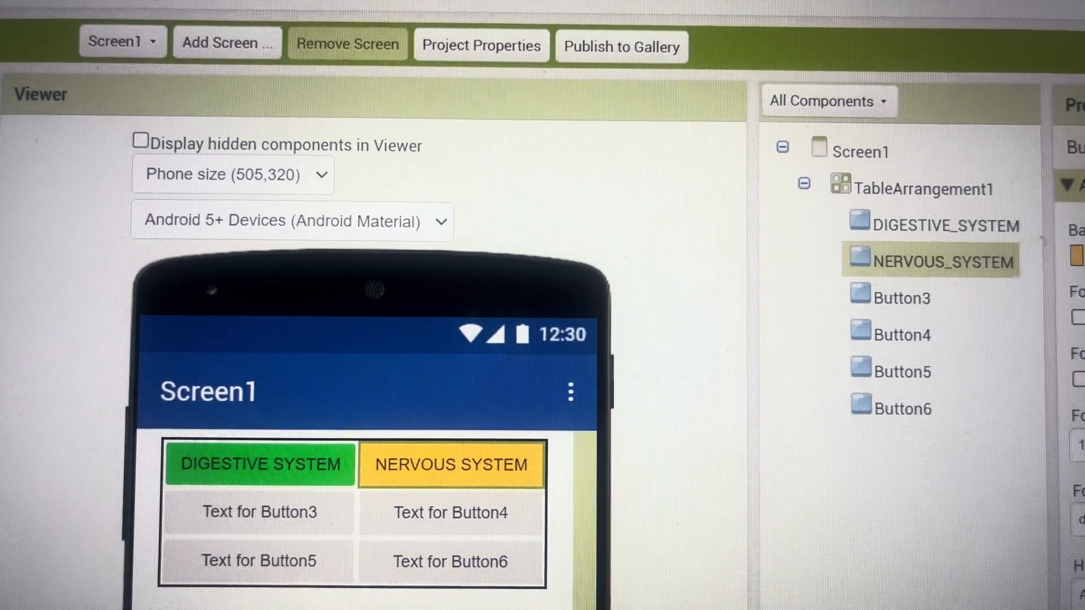
left_click(149, 41)
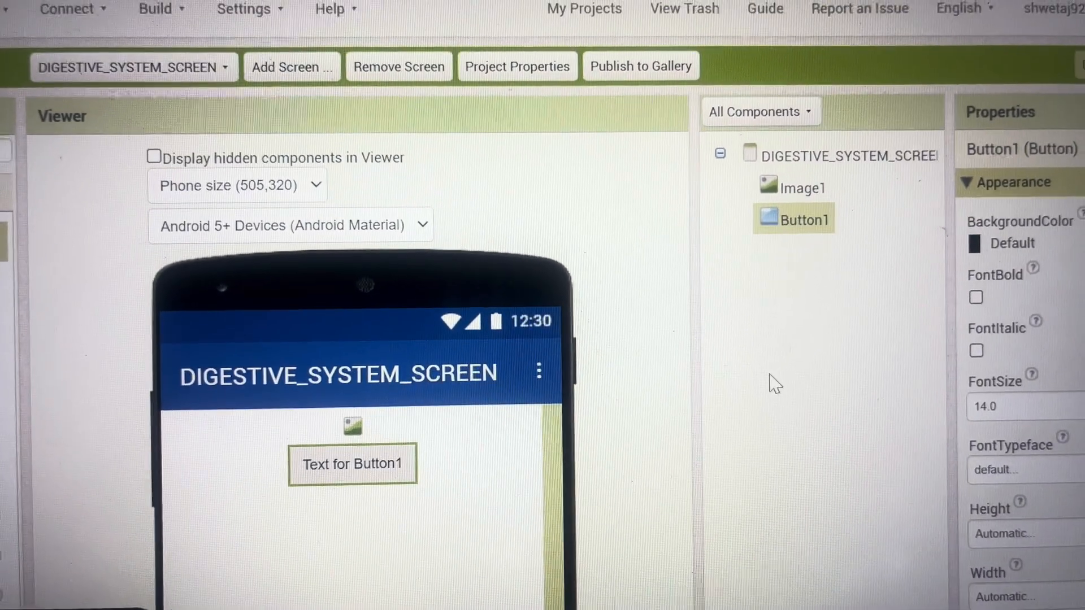
Change the new screen's button Text property to CLOSE.
scroll("down", 3)
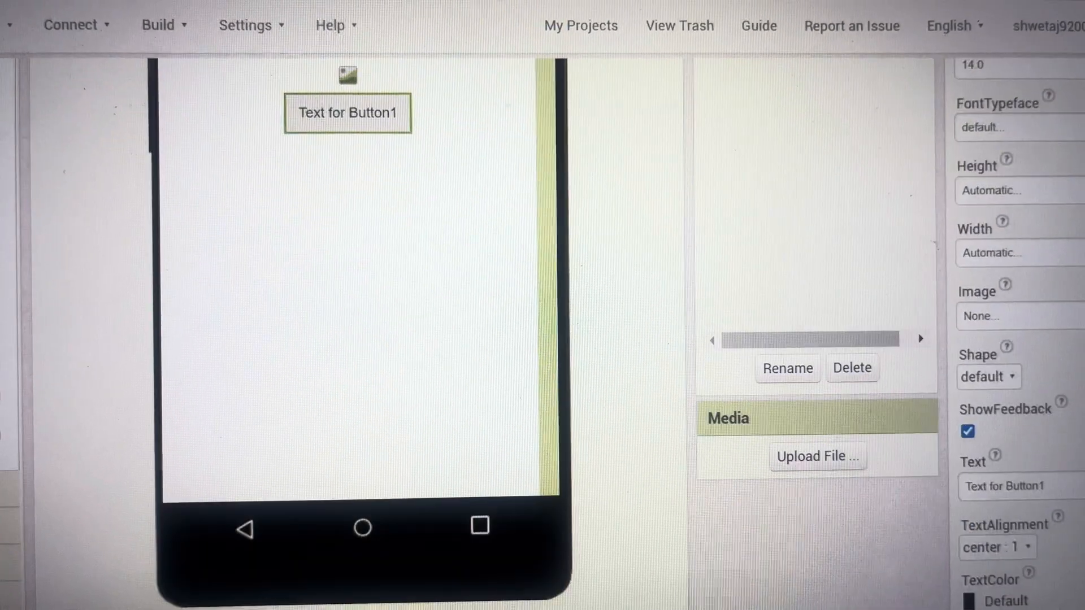
left_click(1001, 496)
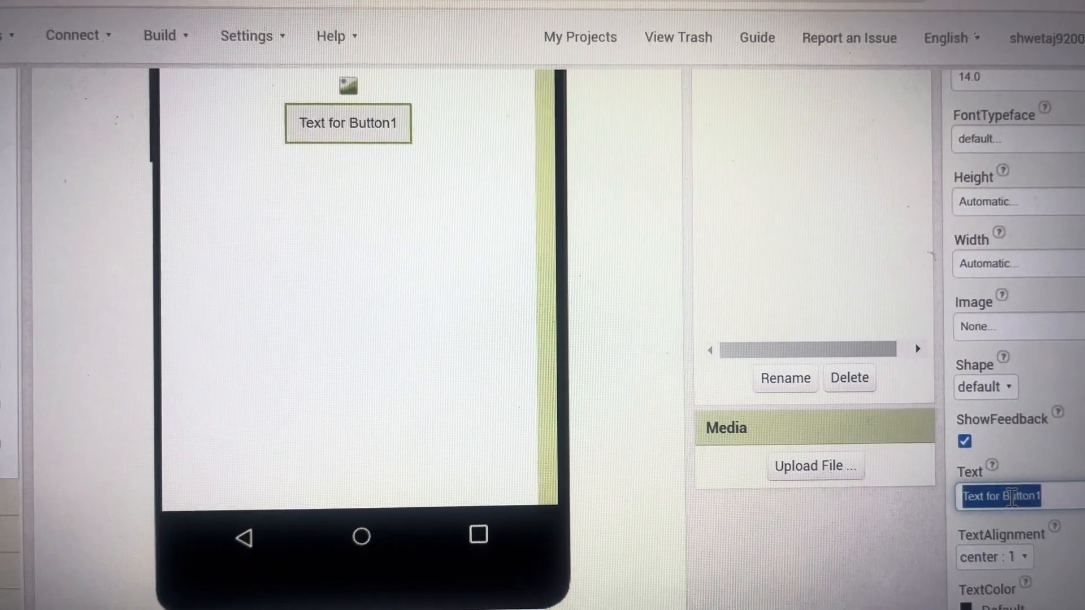
type("CLOSE")
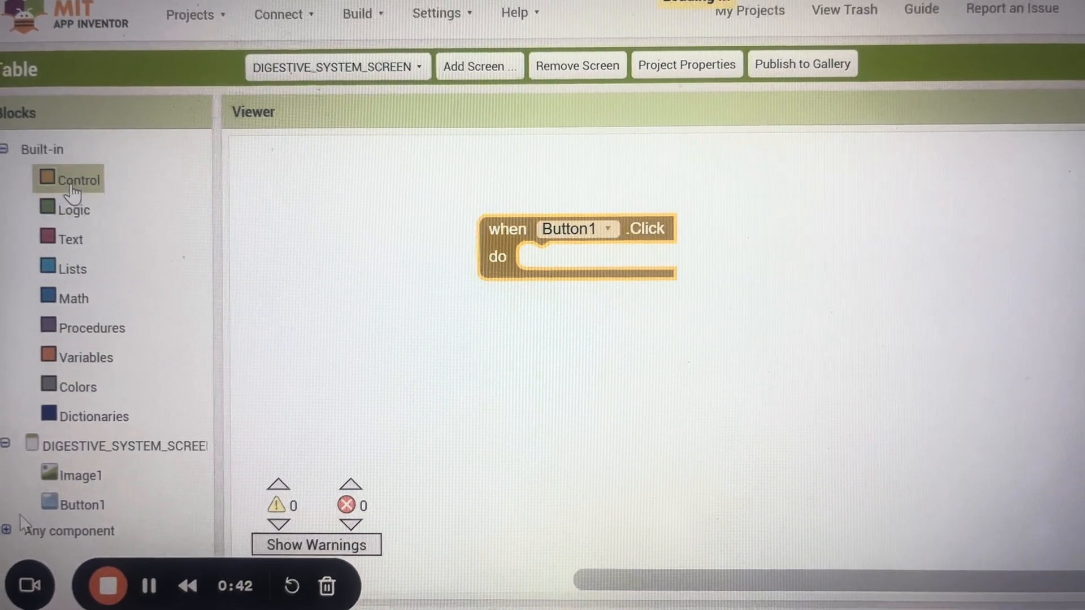
Drag a close screen block from Control toward the when Button1.Click handler.
left_click(79, 180)
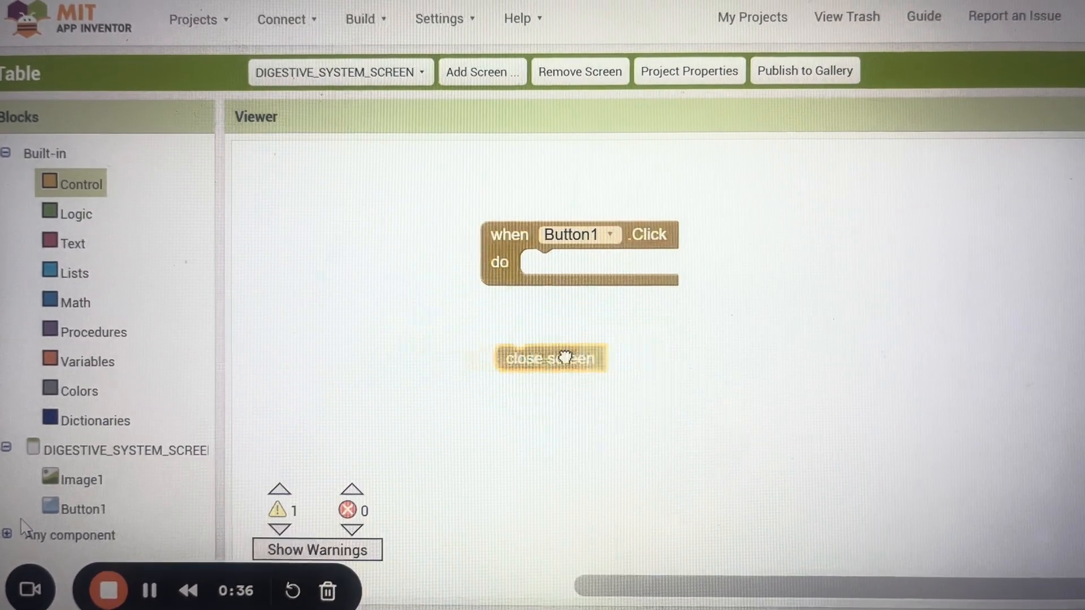
left_click_drag(551, 358, 533, 264)
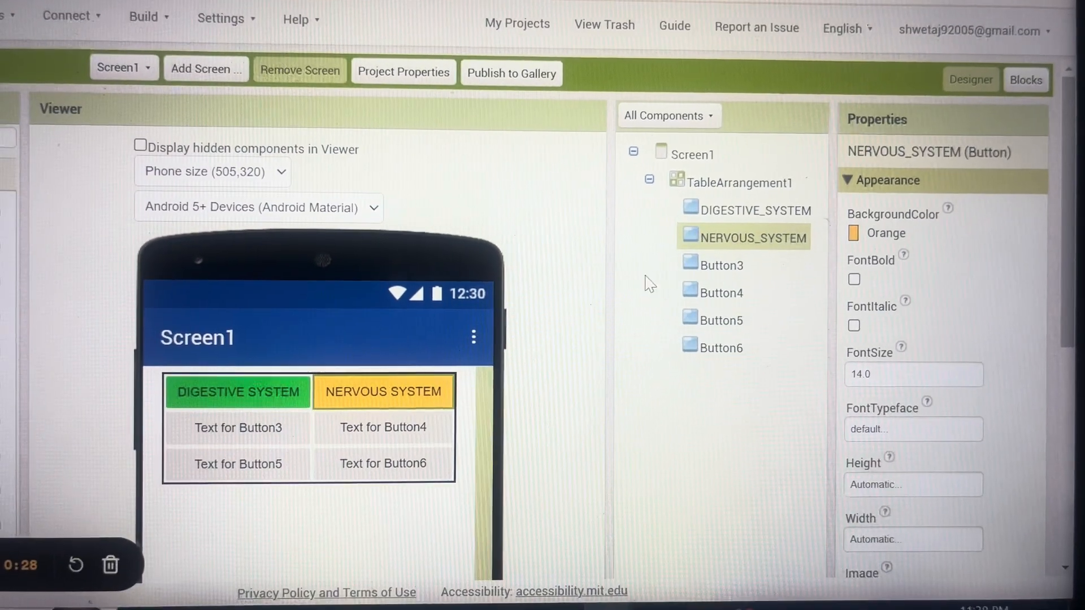
Select DIGESTIVE_SYSTEM on Screen1 and open its Blocks editor's Control drawer.
left_click(753, 209)
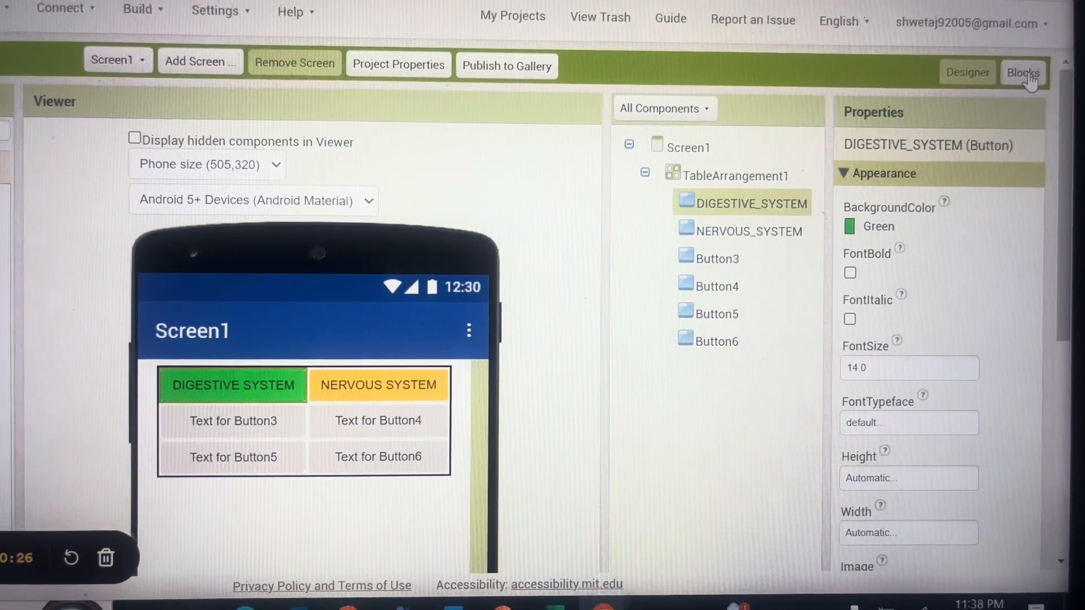
left_click(1023, 72)
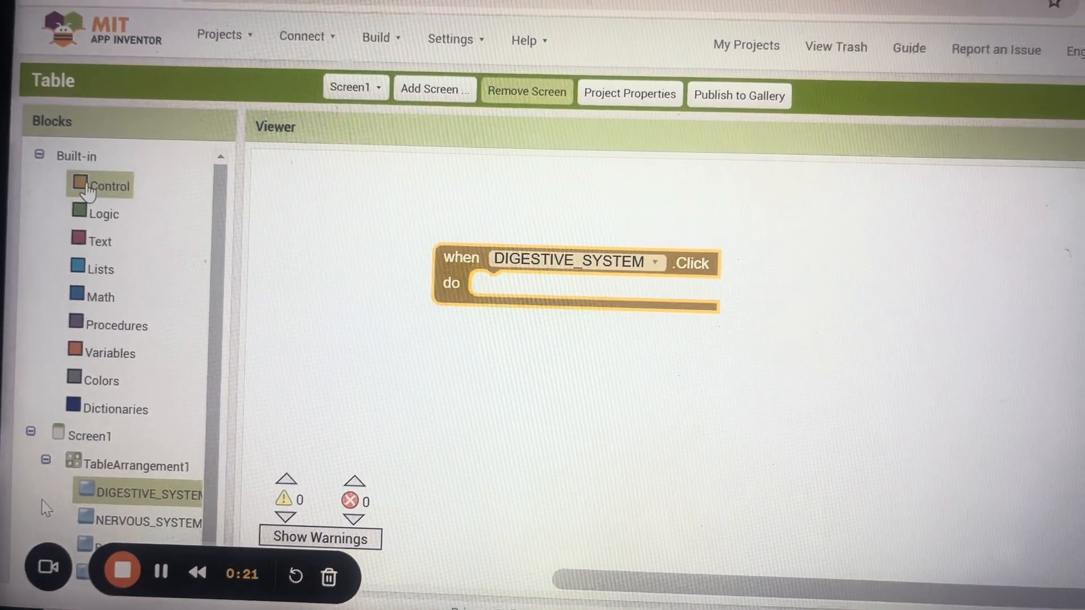
left_click(107, 185)
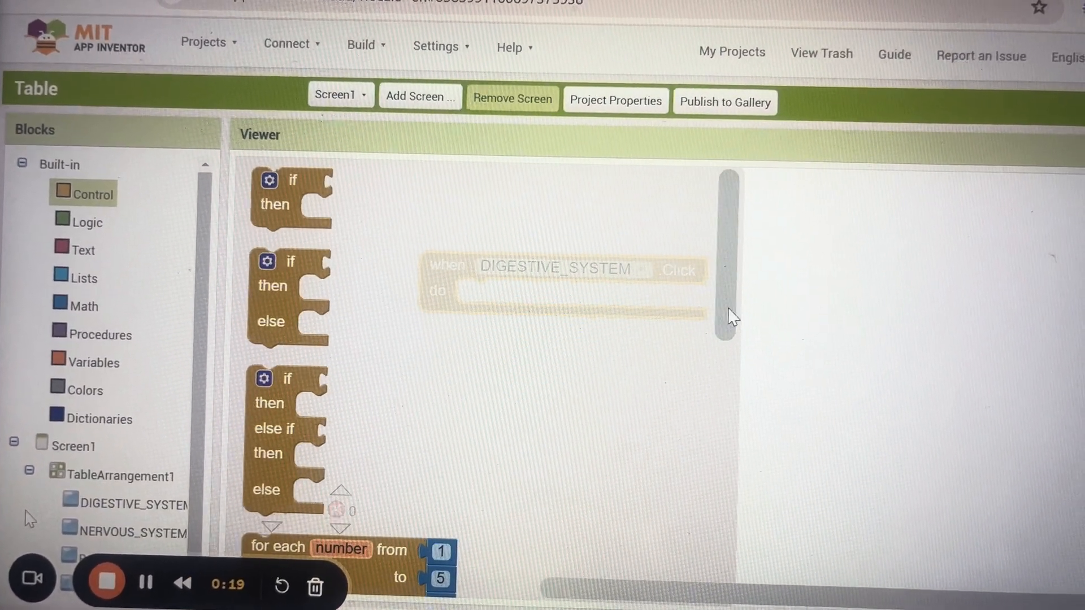